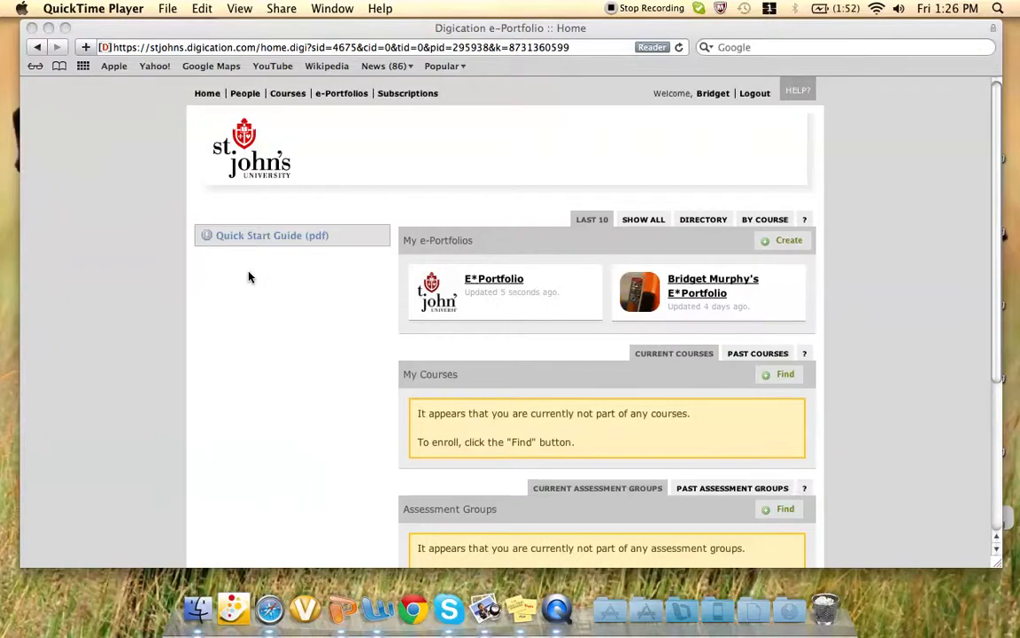
mouse_move(387, 313)
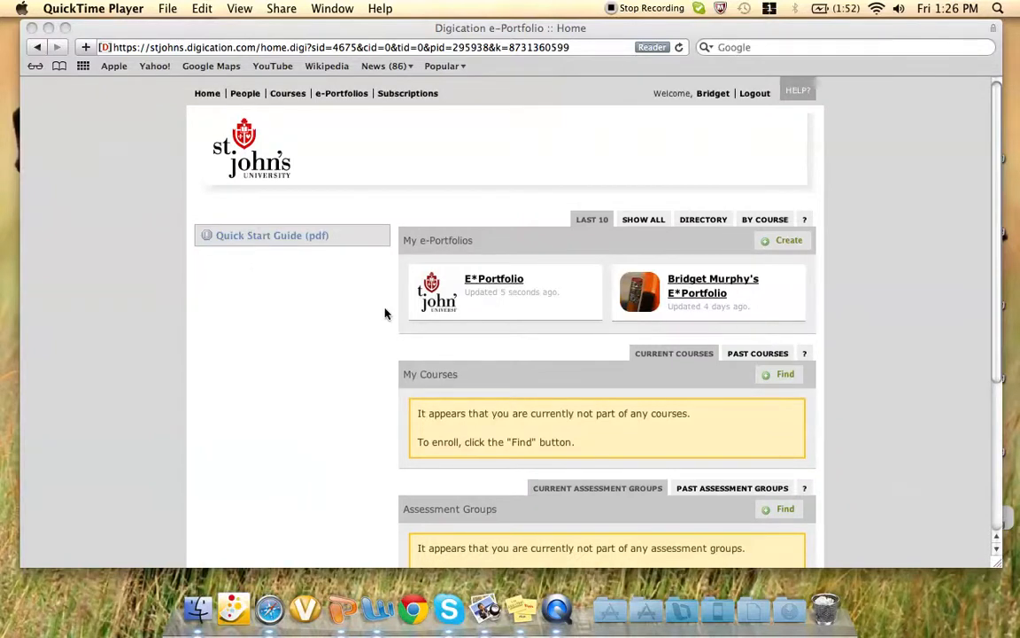
Step: Open the portfolio from the home page and view its Bio > About Me placeholder content
left_click(493, 280)
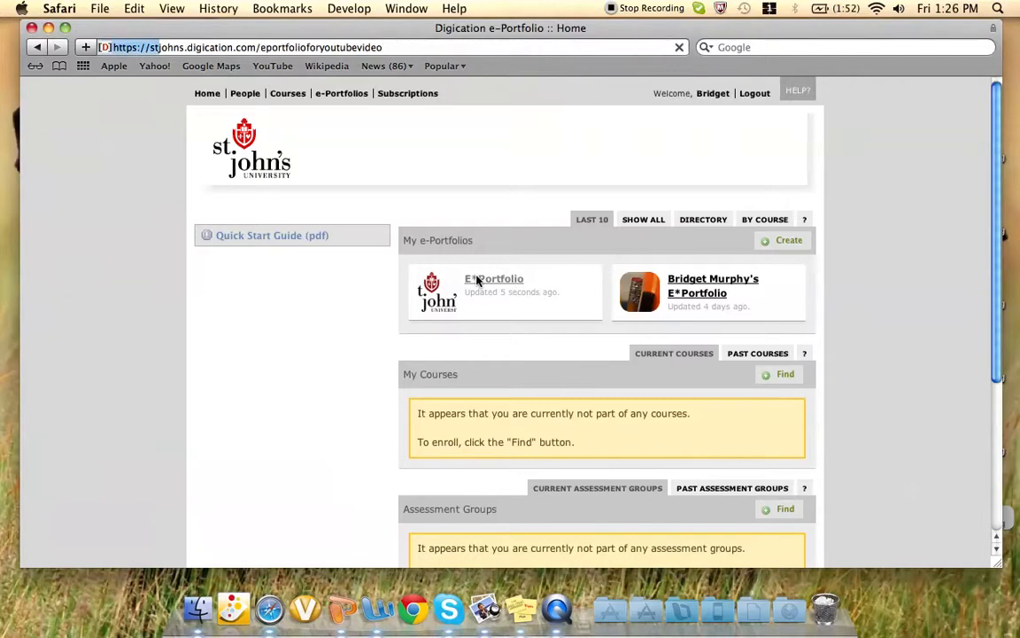
left_click(494, 278)
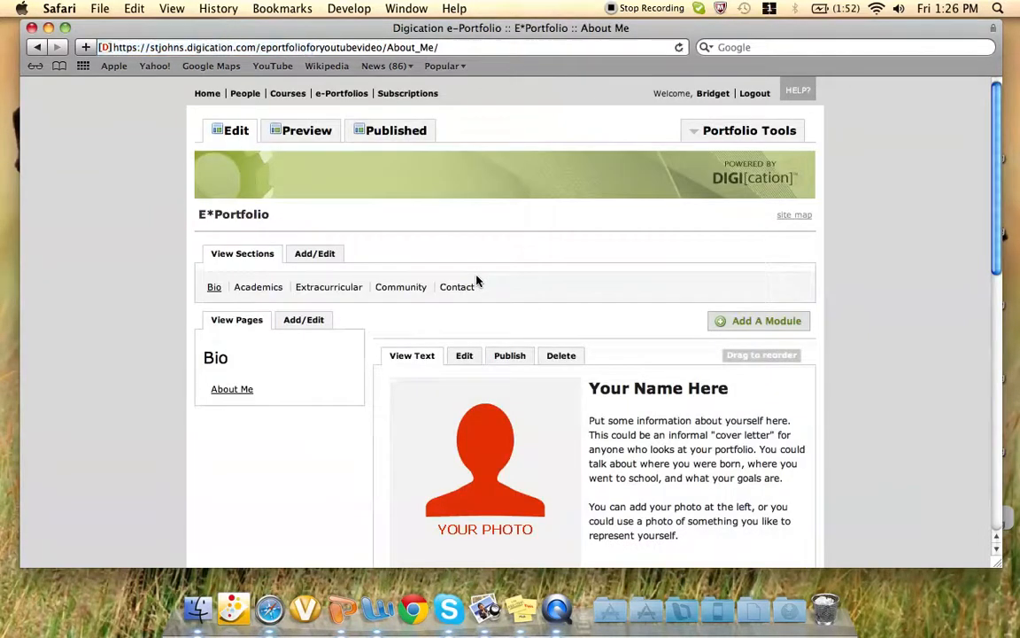
scroll("down", 3)
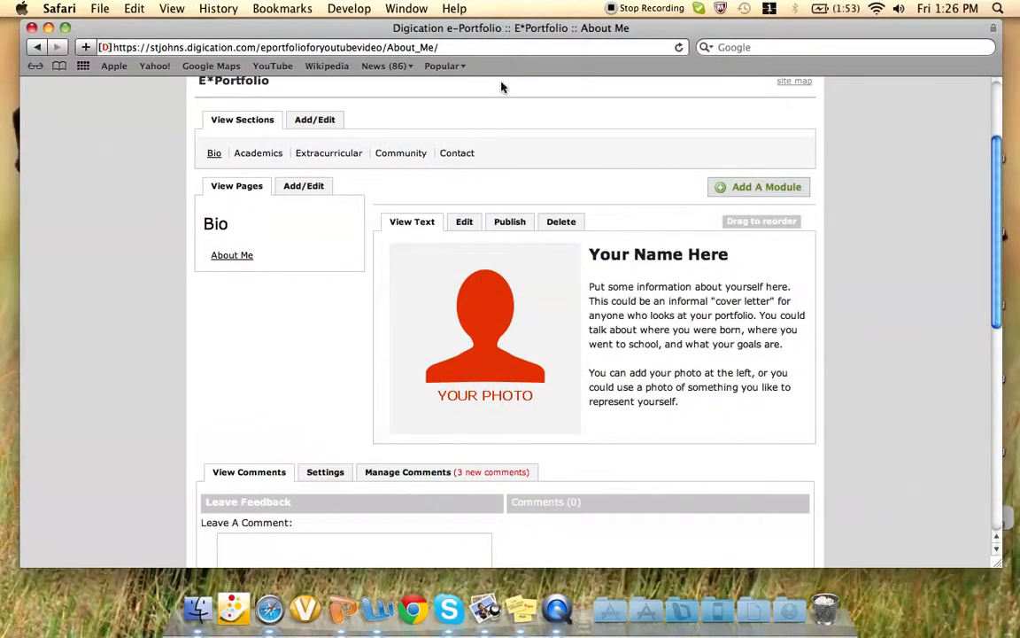
mouse_move(683, 358)
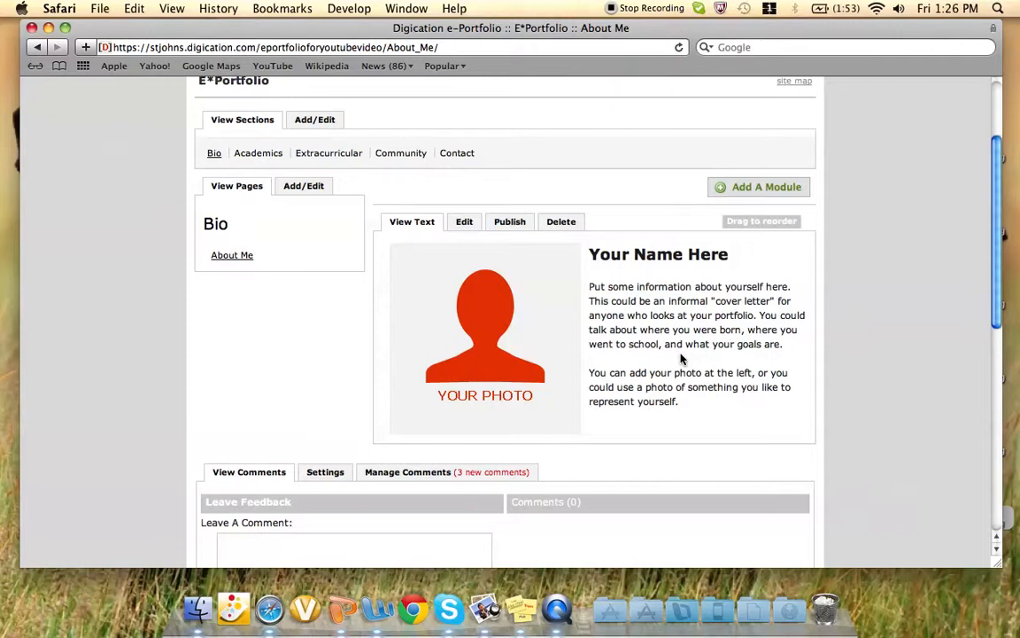
mouse_move(673, 365)
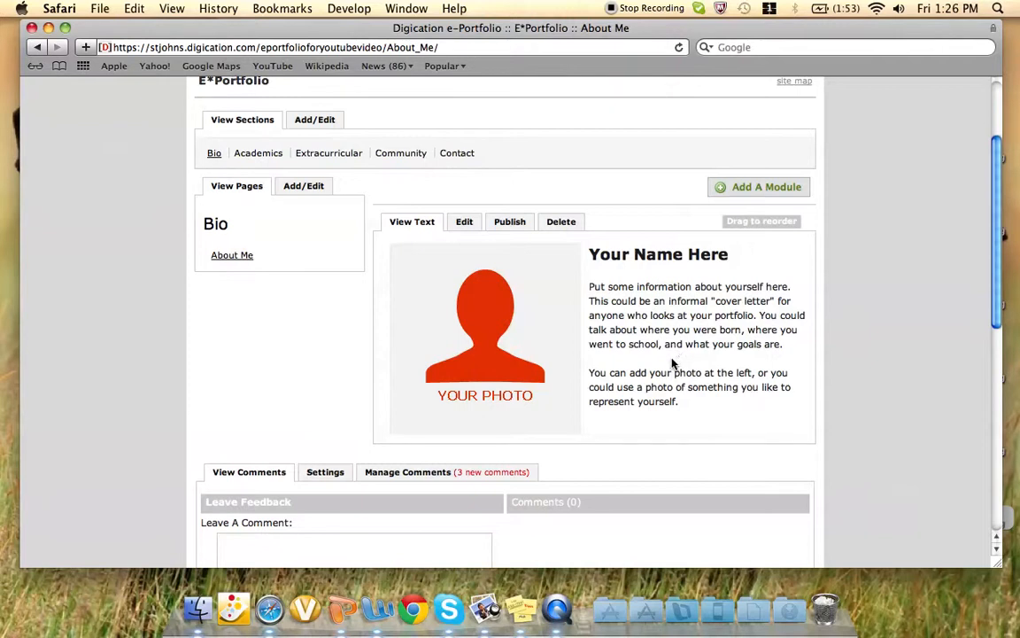
mouse_move(578, 252)
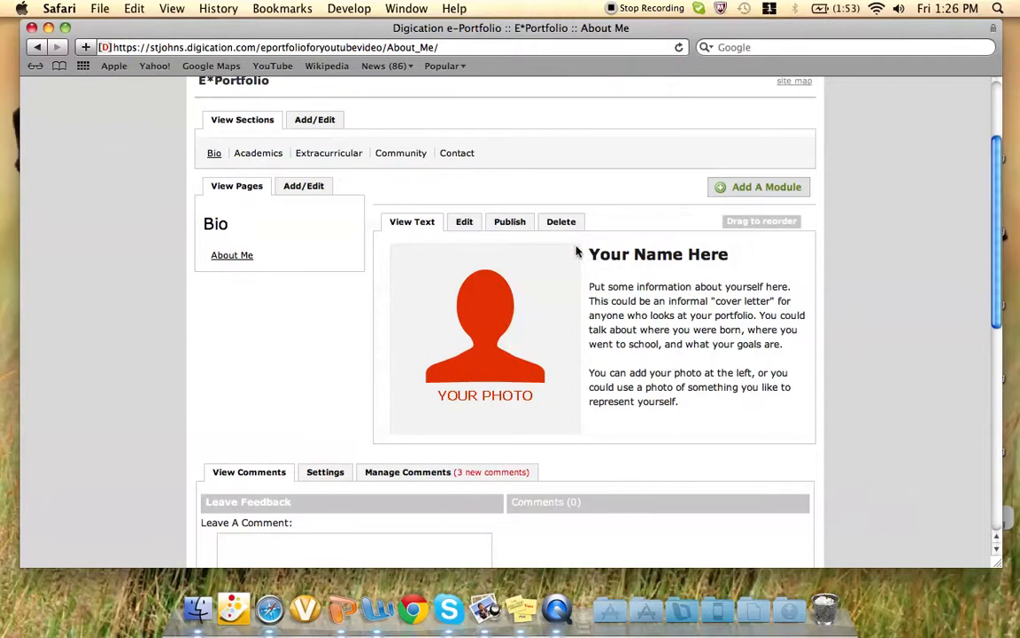
Step: Edit the About Me module and bring up the My Assets media dialog
left_click(464, 221)
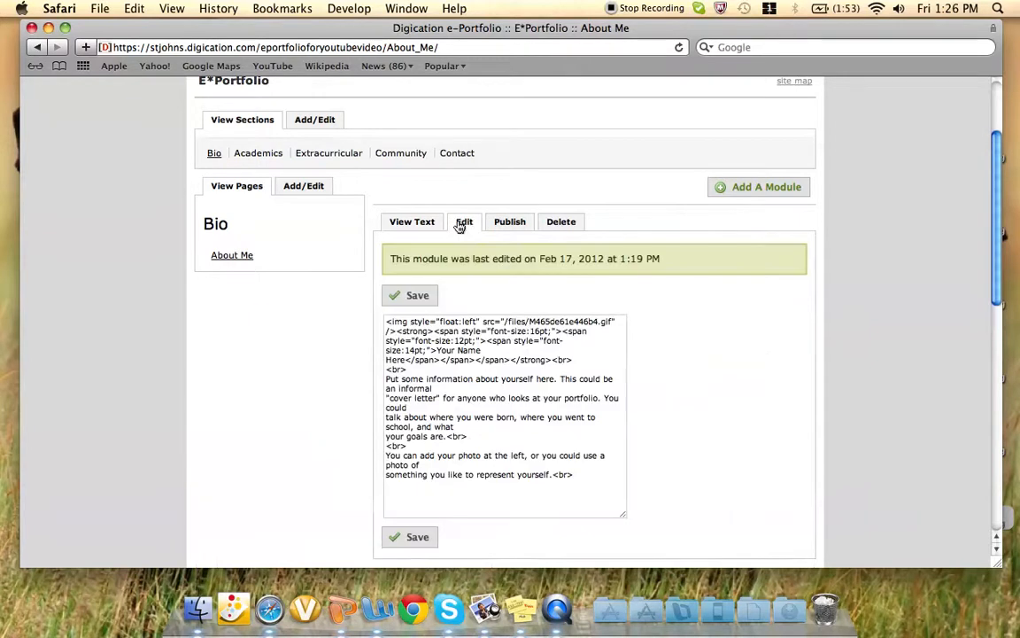
left_click(465, 222)
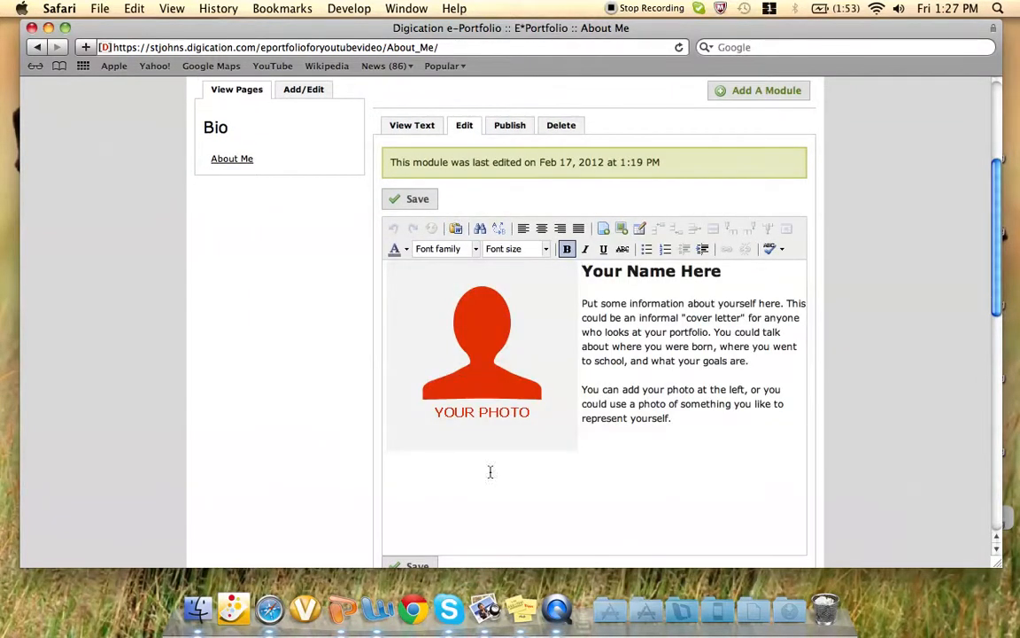
mouse_move(450, 609)
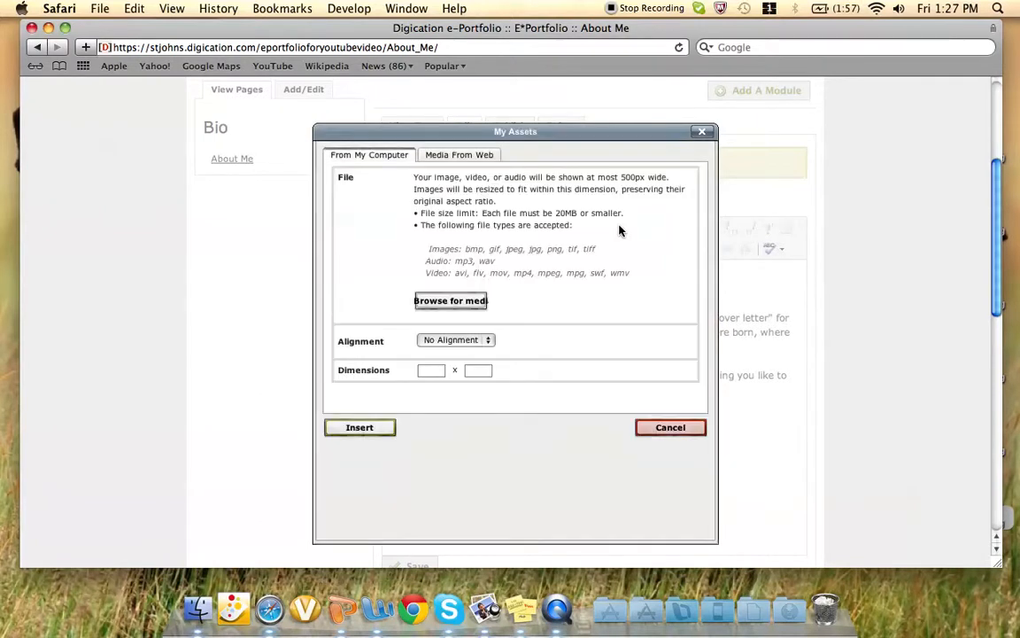
mouse_move(503, 269)
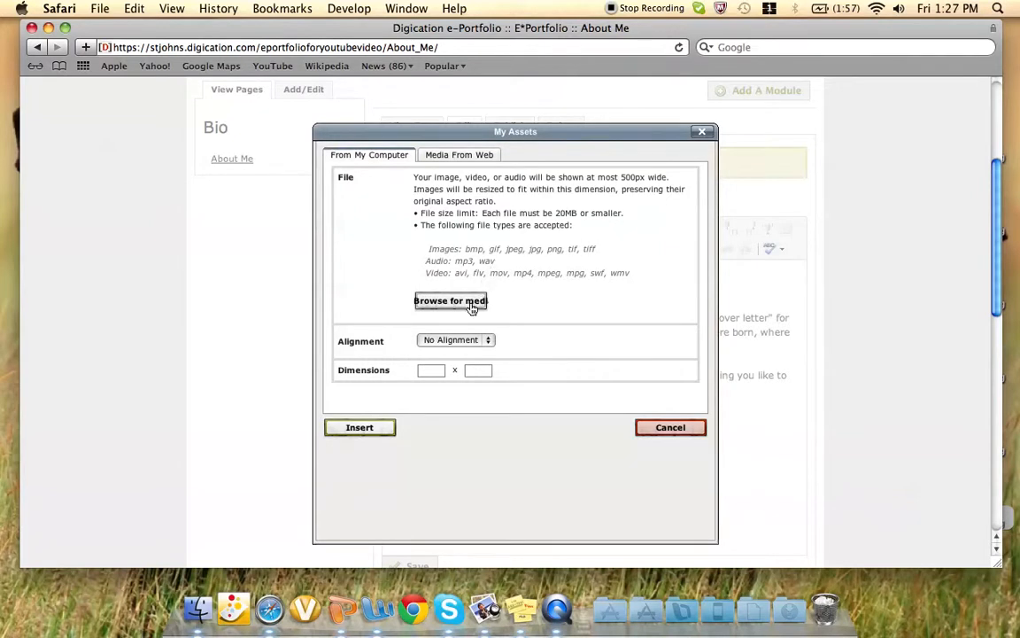
Step: Upload the mickey mouse picture from Pictures > E-Portfolio Pictures
left_click(450, 301)
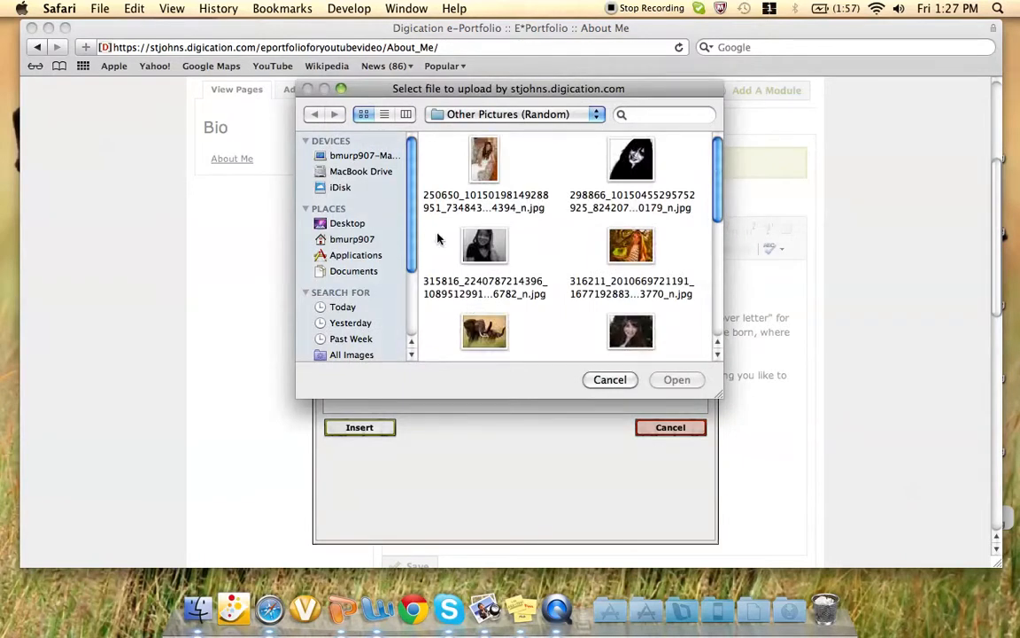
left_click(351, 239)
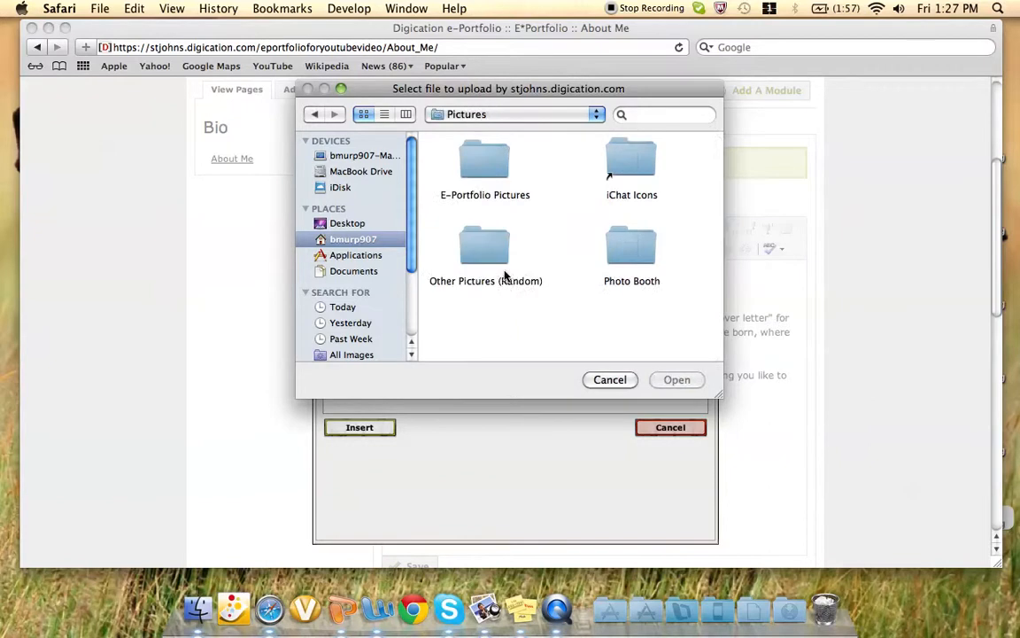
double_click(485, 163)
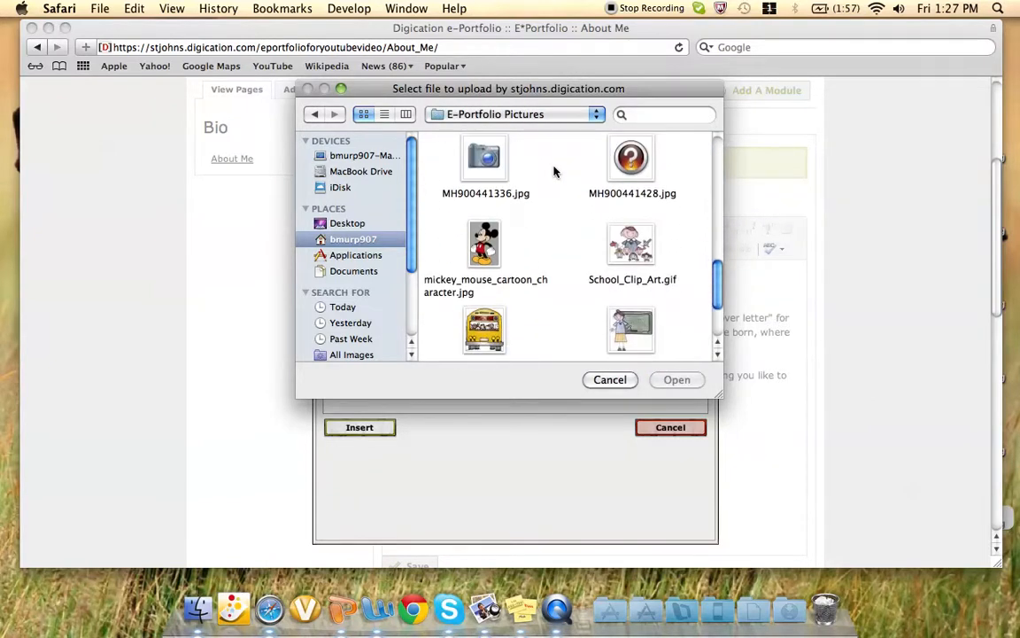
left_click(609, 380)
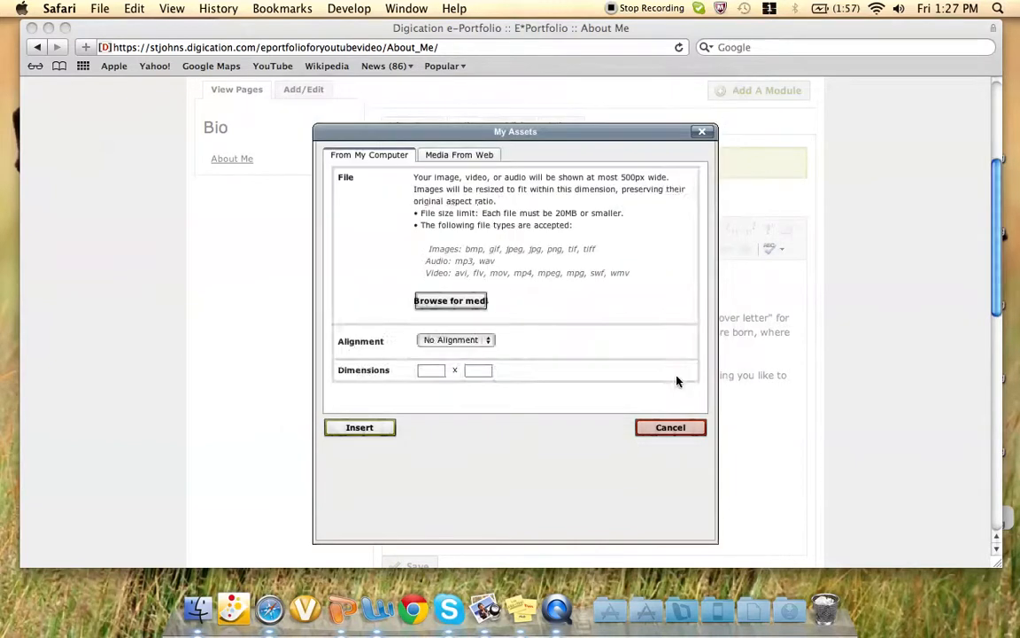
left_click(450, 301)
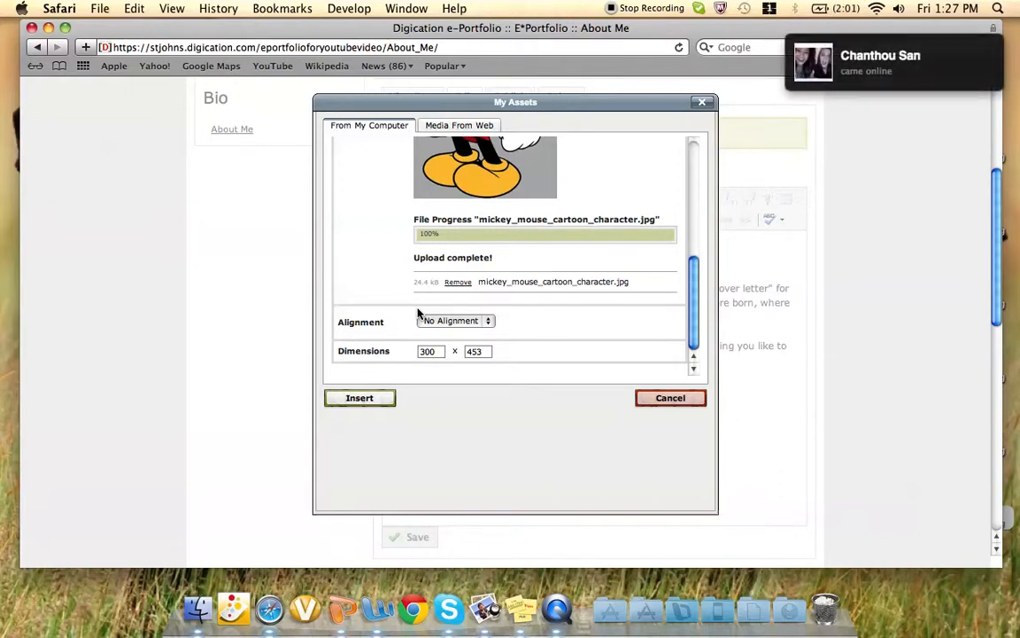
Step: Set the picture's alignment to Left and insert it into the module
left_click(453, 320)
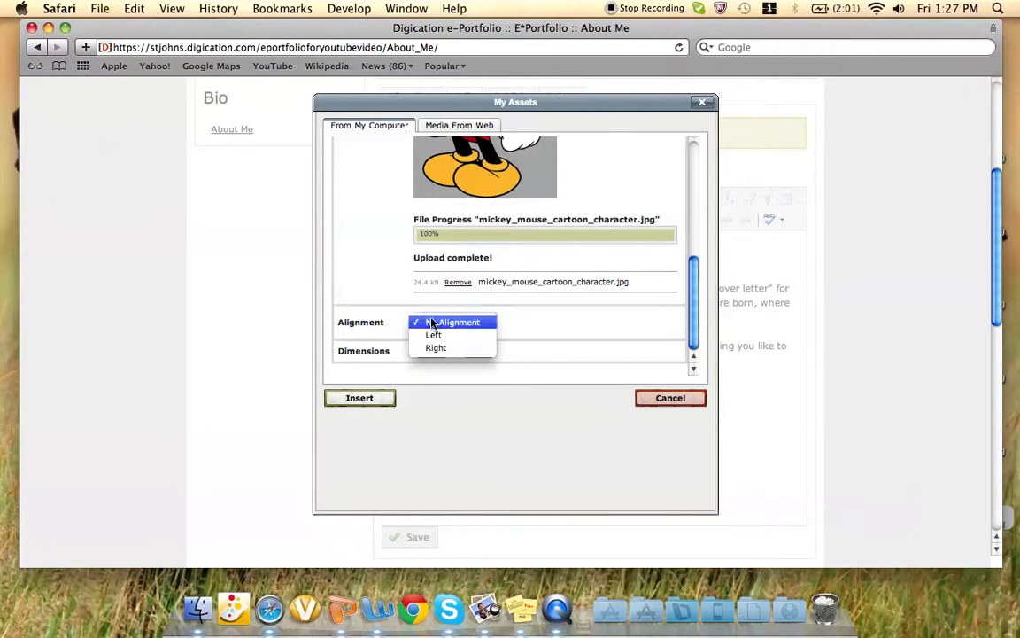
mouse_move(436, 347)
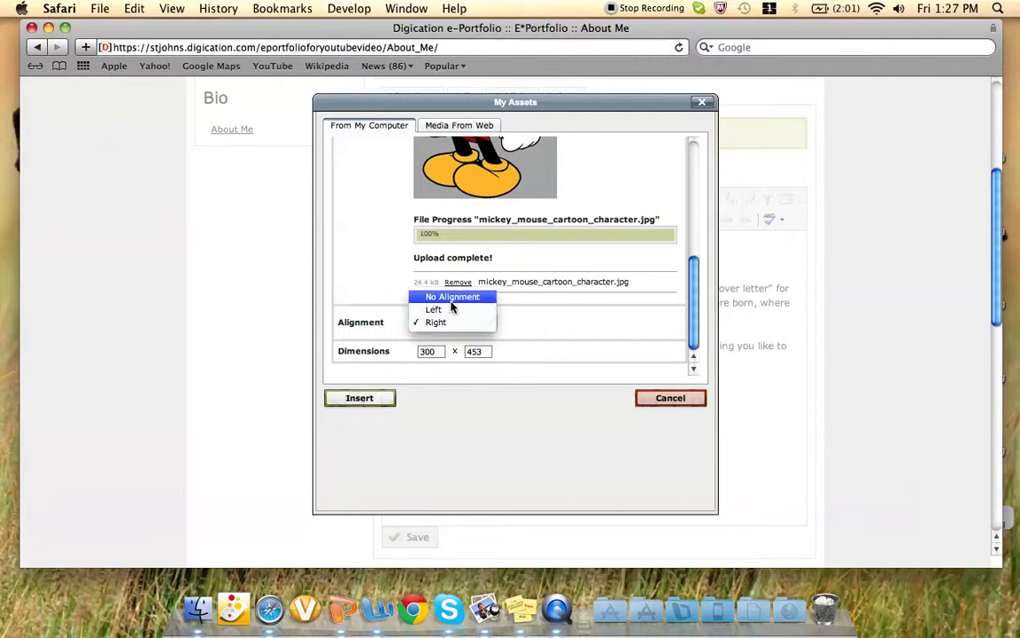
left_click(432, 308)
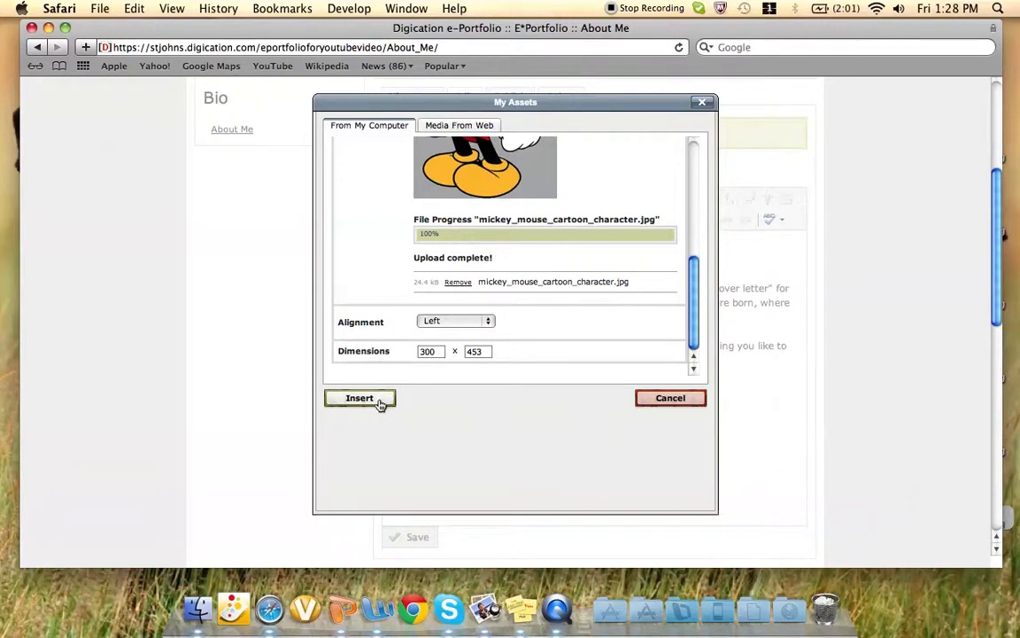
left_click(360, 396)
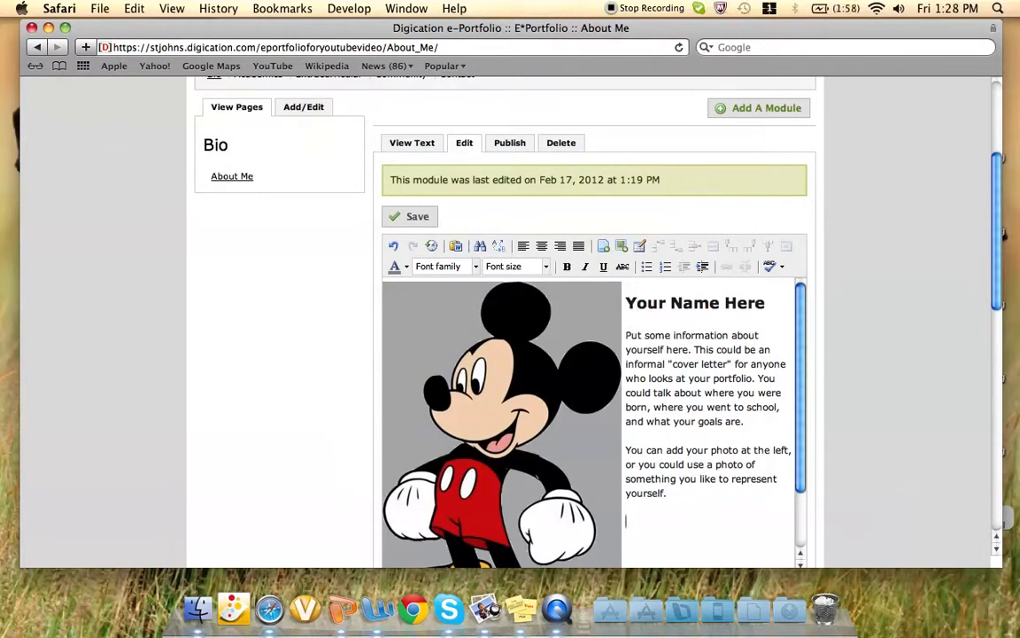
Step: Add several lines of filler text beneath the placeholder paragraphs so it wraps beside the picture
type("njndjfnkdnjk nkdnfk")
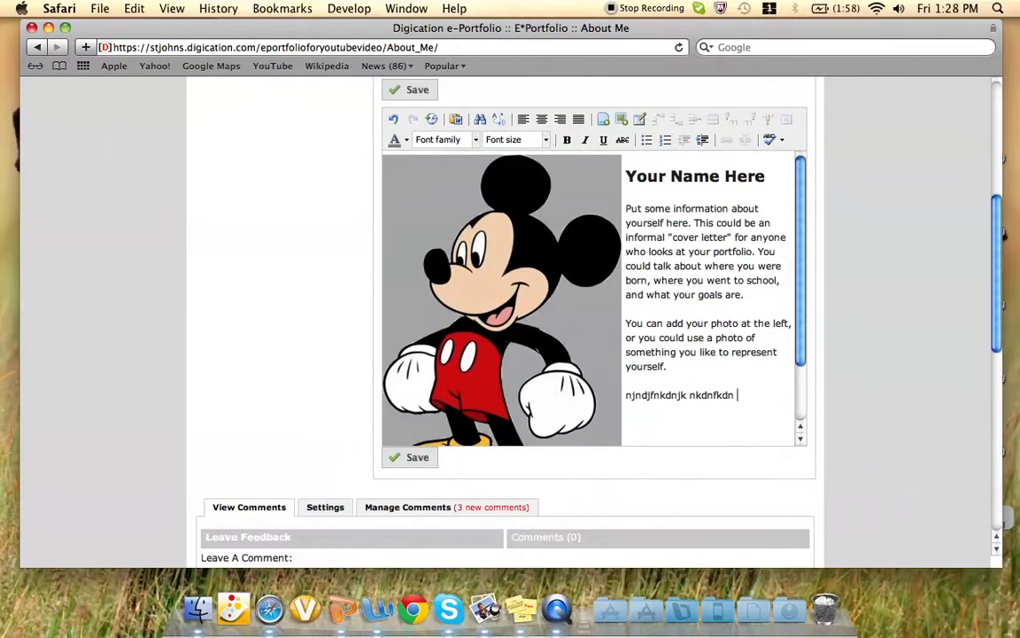
type("dnjdnjk jndjfndk vjkndjknjvndnvjdn kjvnjdnjvndjnvjdnvjndnjdnjkvdnkj")
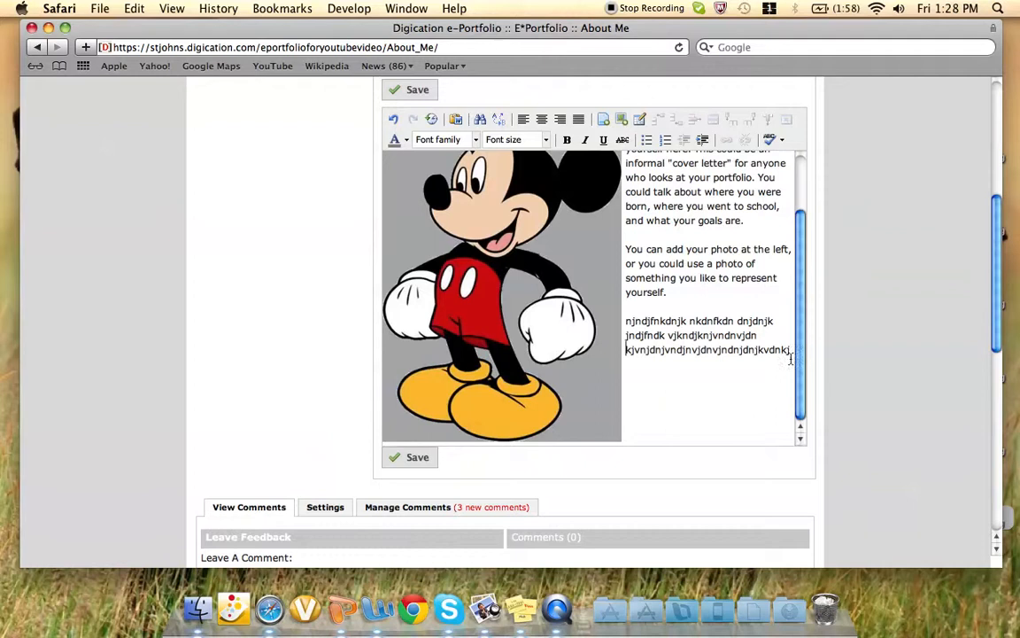
type("fnjdjkn njnkjn jkn")
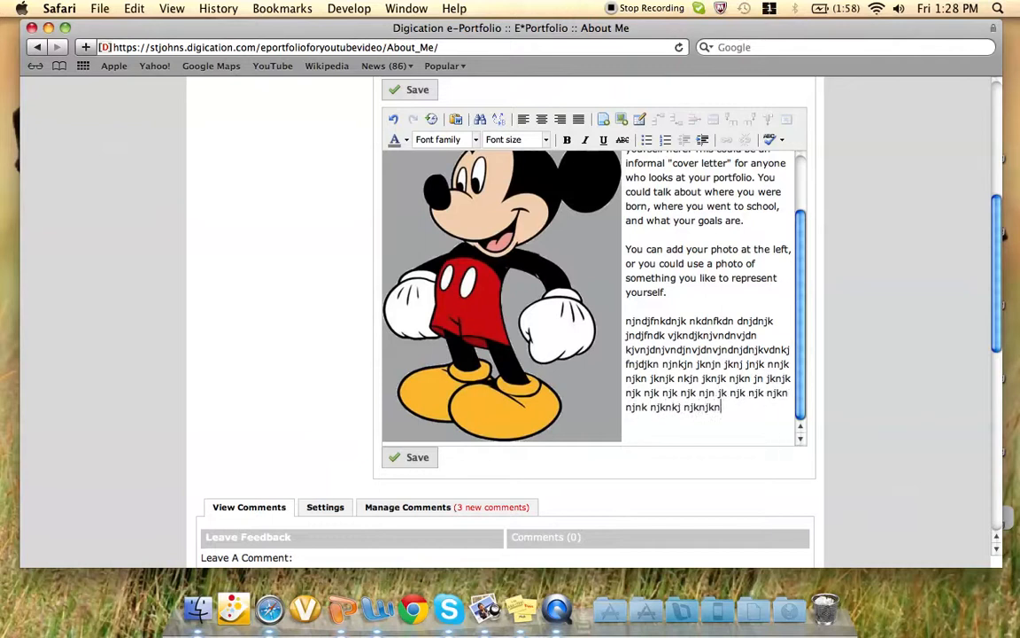
type("jknjkn jknjkn njk njk njkn jkn jkn")
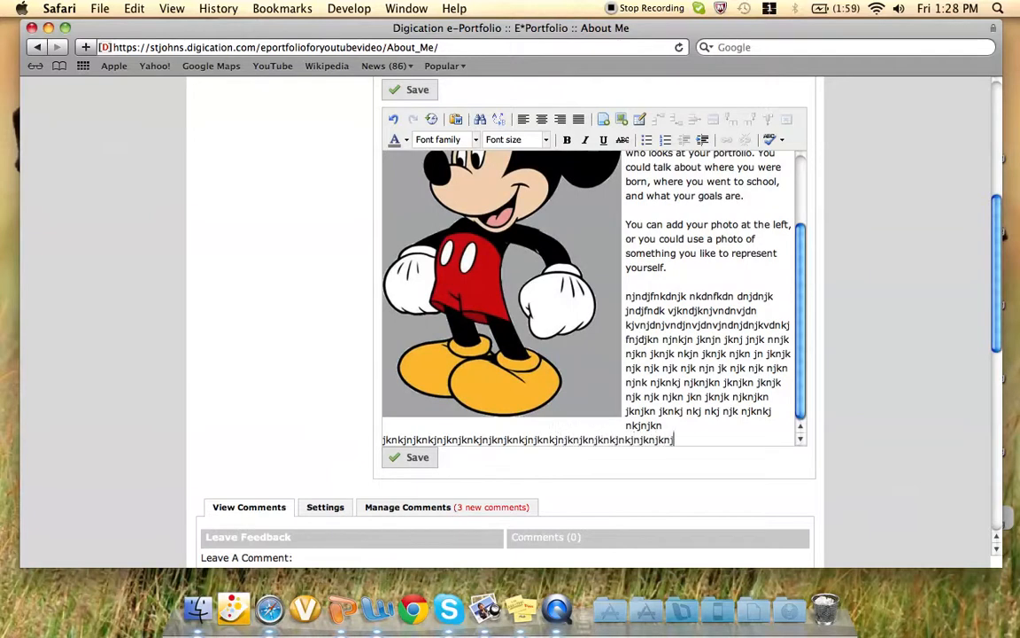
type("knjknjknkjknjnknkjnkj")
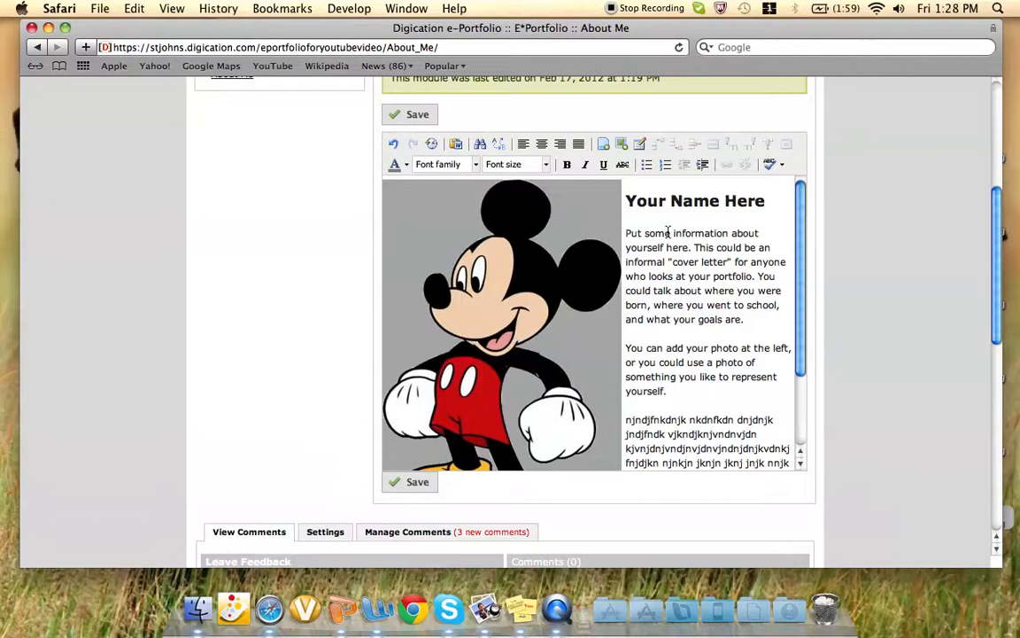
mouse_move(875, 290)
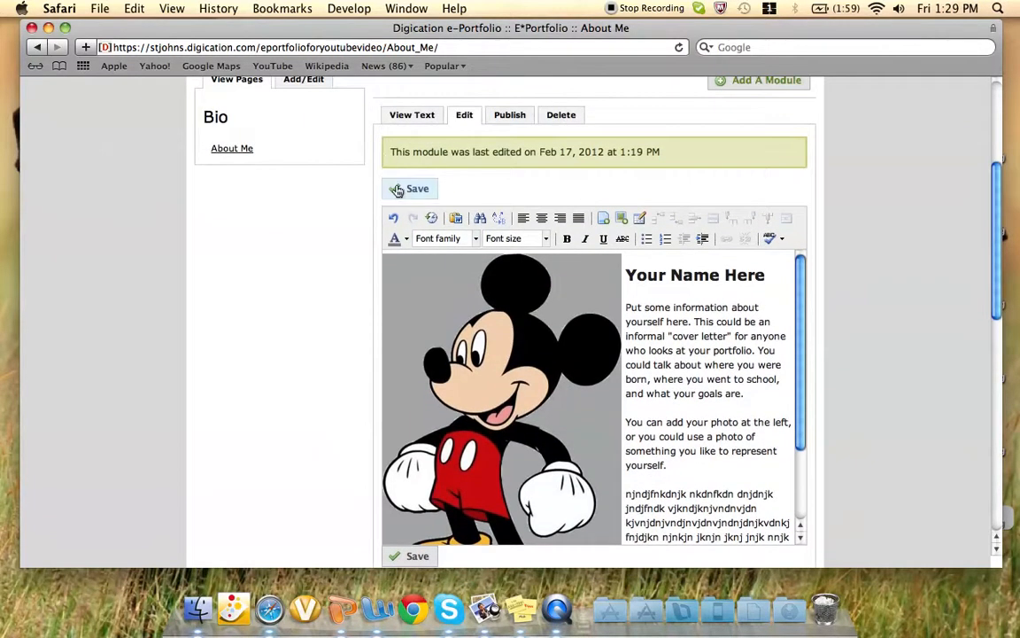
Step: Save the module so it shows 'All changes saved' and the DRAFT notice
left_click(409, 188)
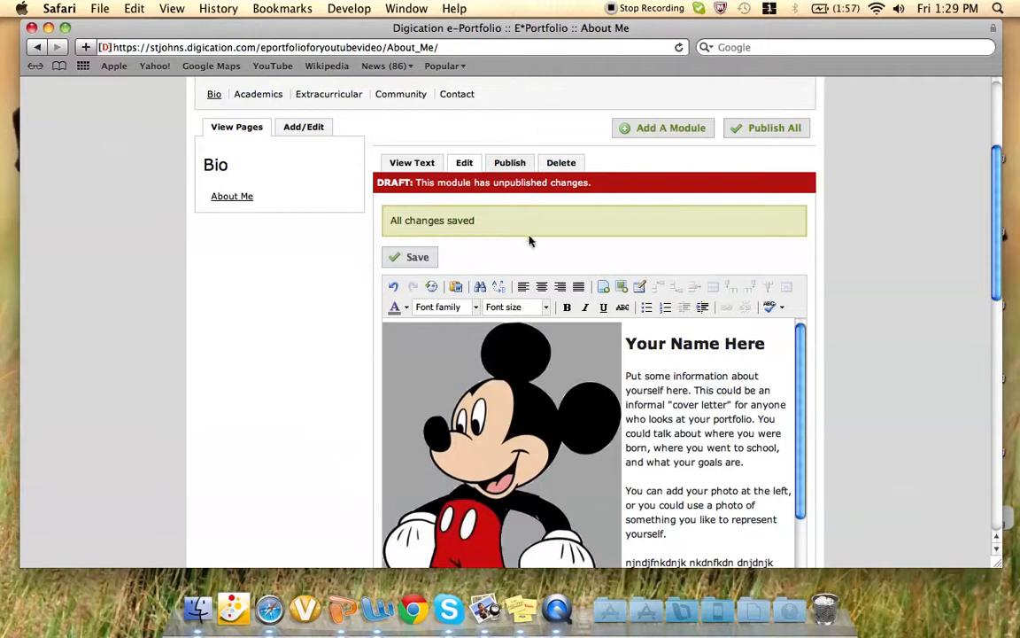
mouse_move(774, 167)
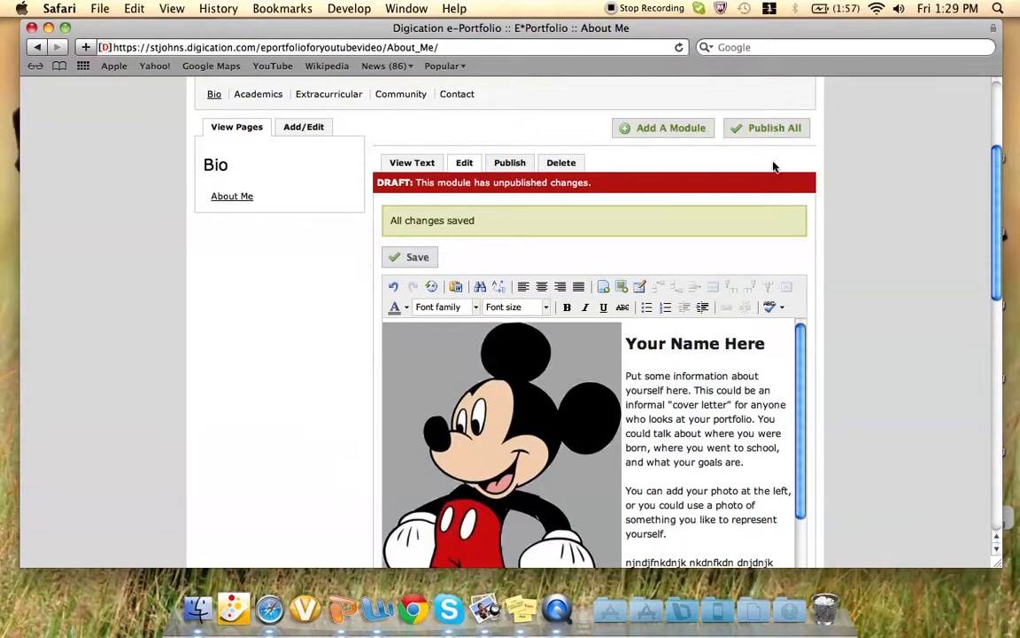